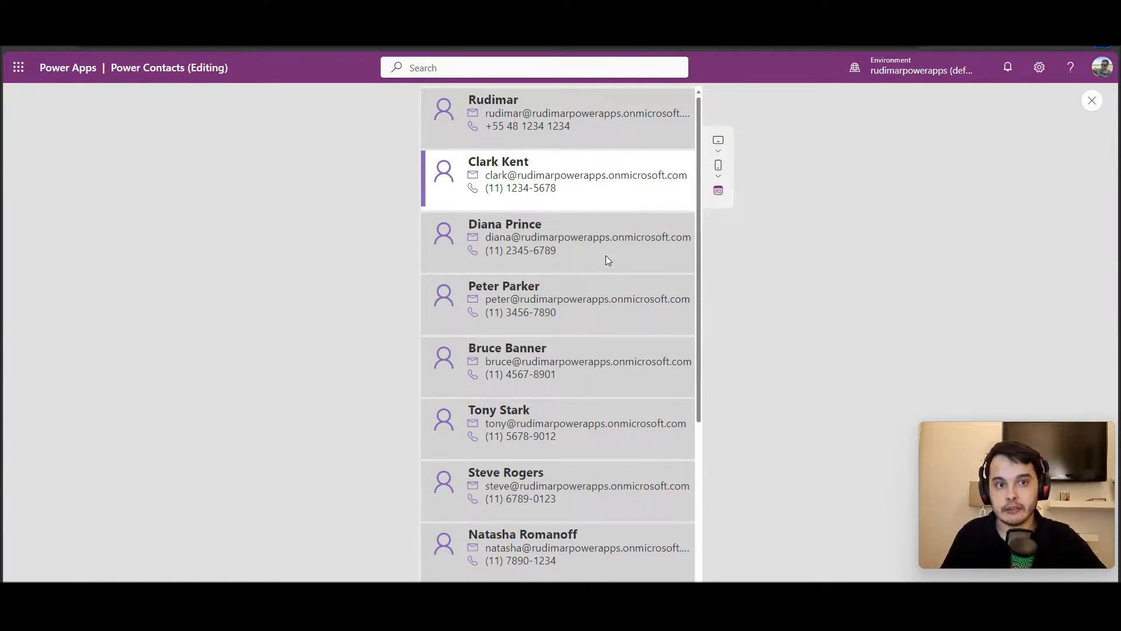
- Select Diana Prince's contact in the previewed gallery
{"action": "left_click", "coordinate": [558, 237]}
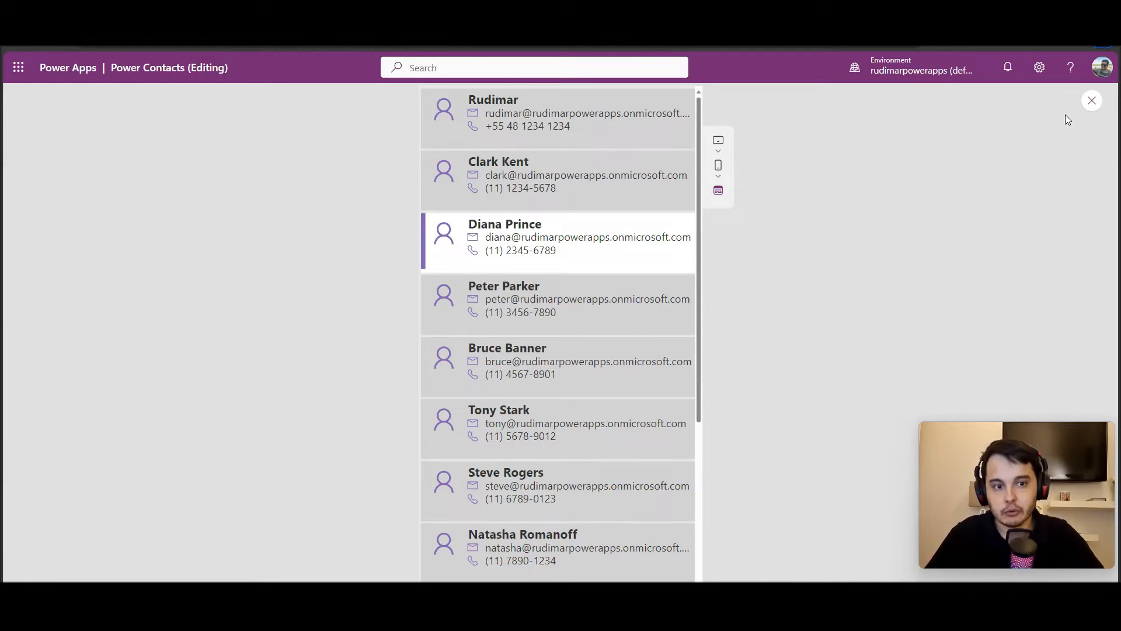
- Exit the preview and set galContacts' Transition property to Pop
{"action": "left_click", "coordinate": [1091, 100]}
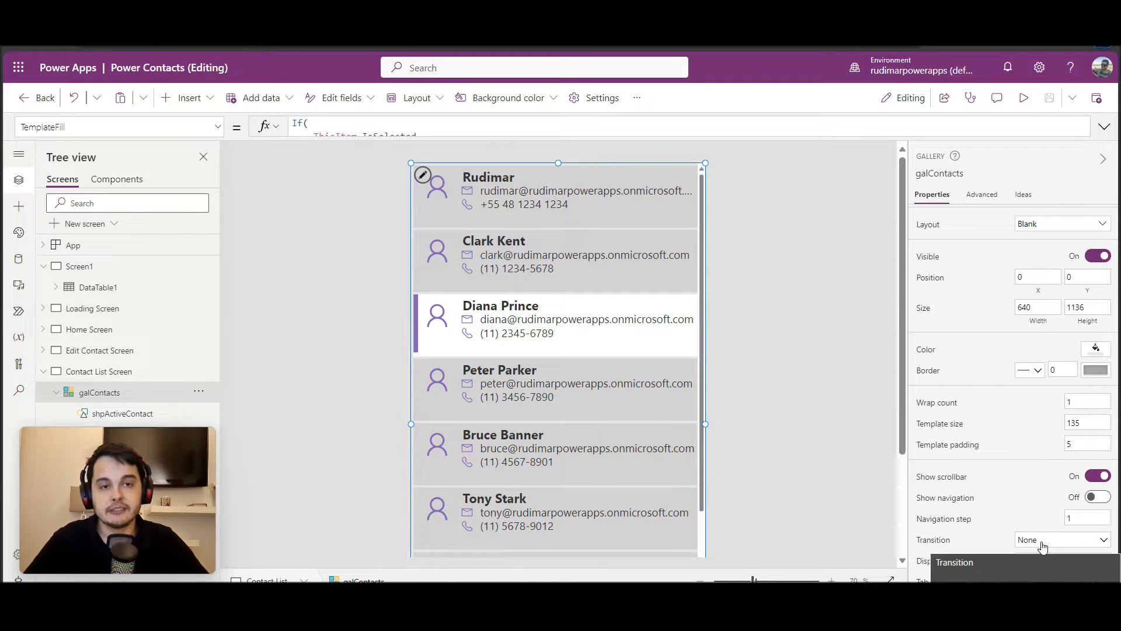
{"action": "left_click", "coordinate": [1062, 539]}
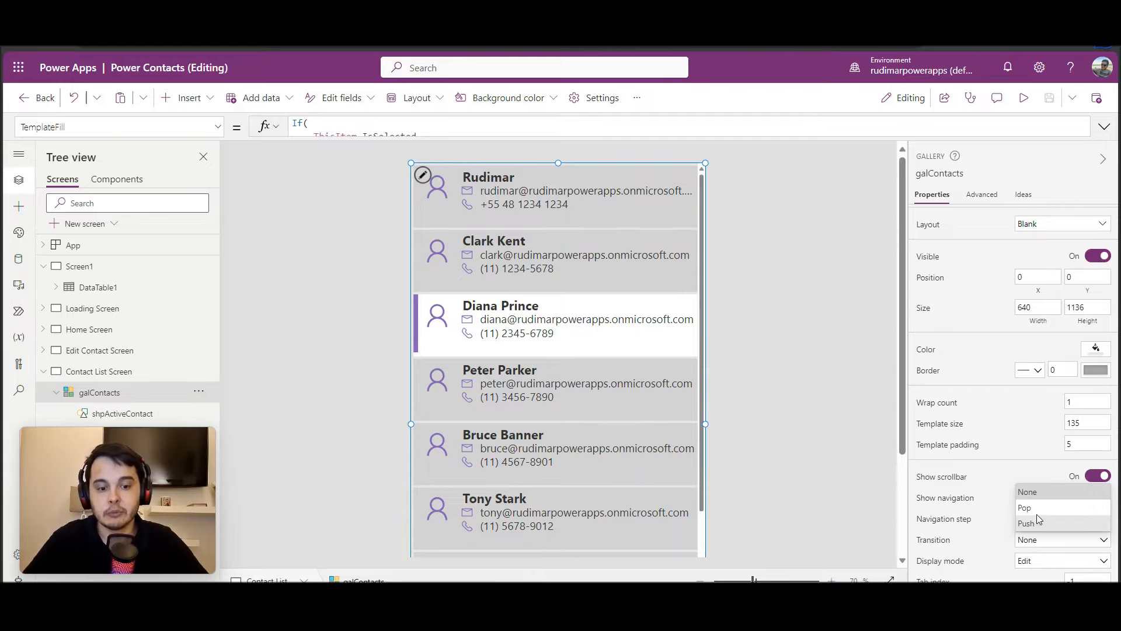
{"action": "left_click", "coordinate": [1024, 508]}
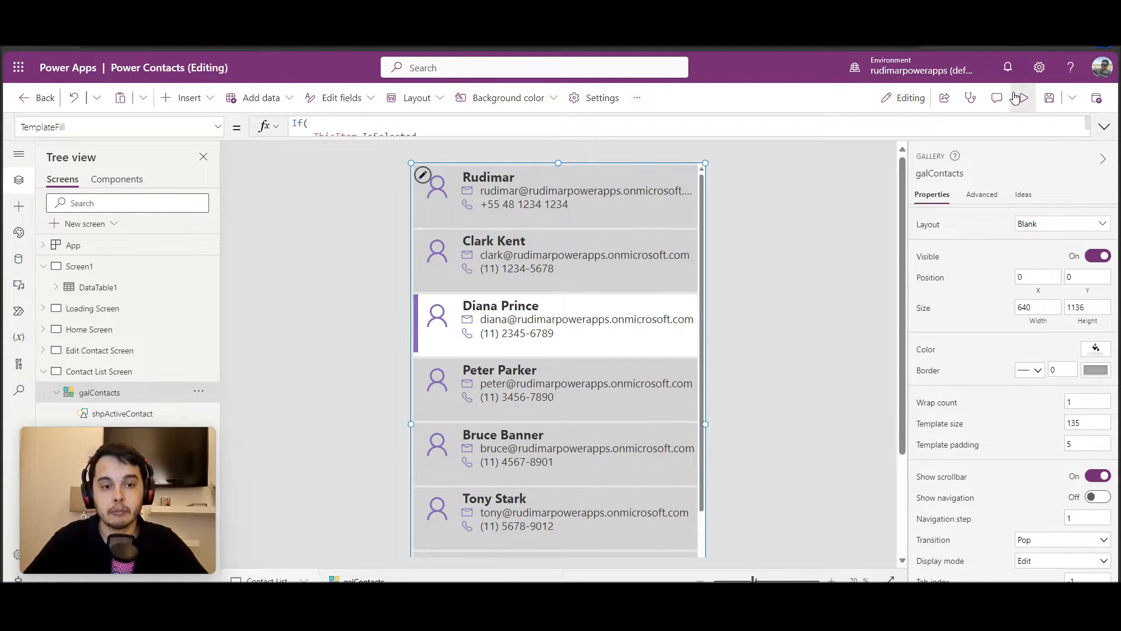
- Run the app preview to try the Pop transition on the contact list
{"action": "left_click", "coordinate": [1021, 97]}
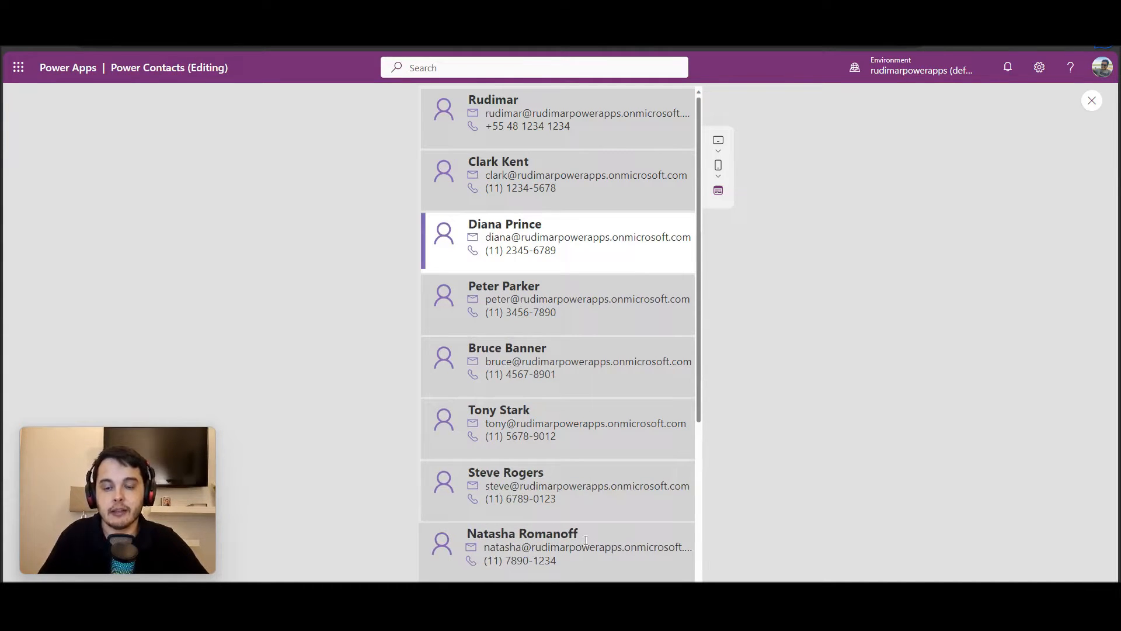
{"action": "mouse_move", "coordinate": [613, 477]}
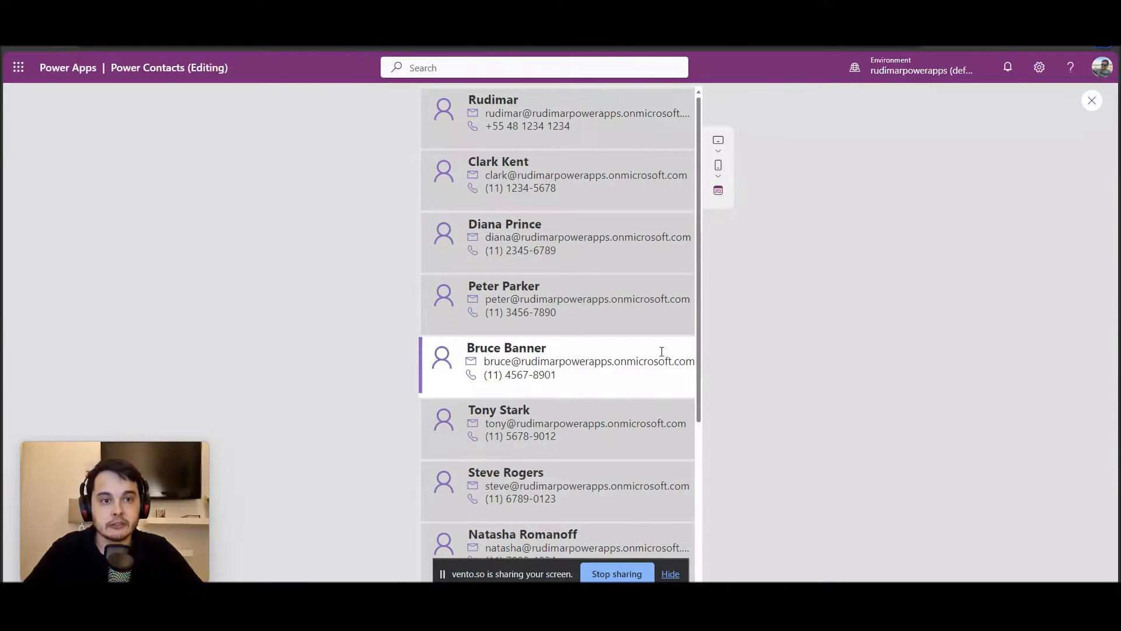
{"action": "mouse_move", "coordinate": [1093, 101]}
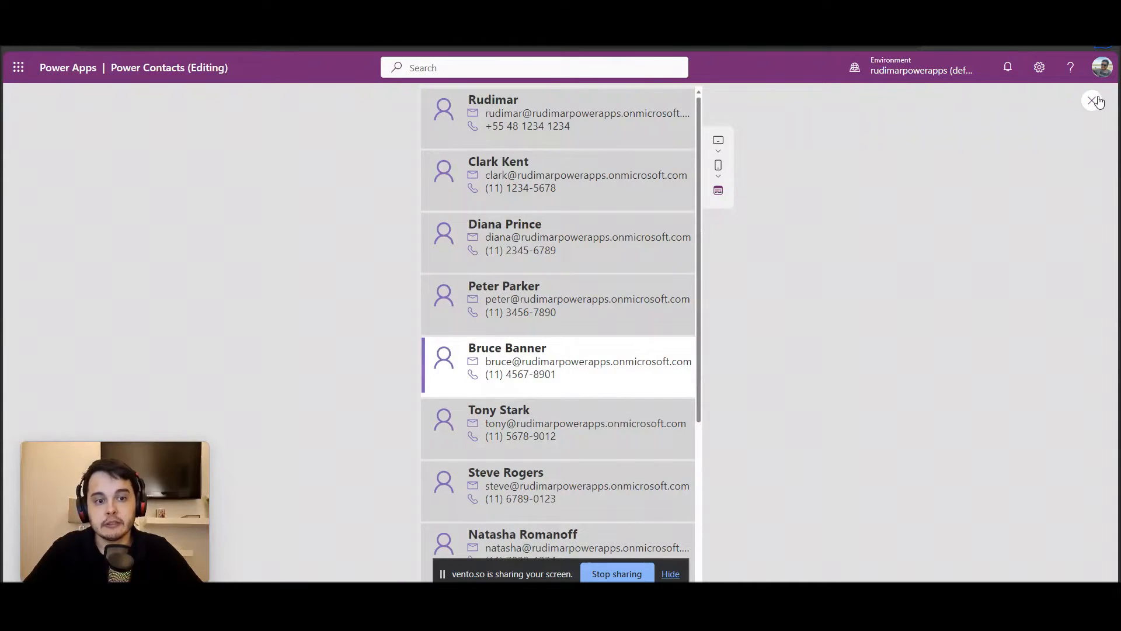
- Exit the preview and change the gallery's Transition from Pop to Push
{"action": "left_click", "coordinate": [1096, 101]}
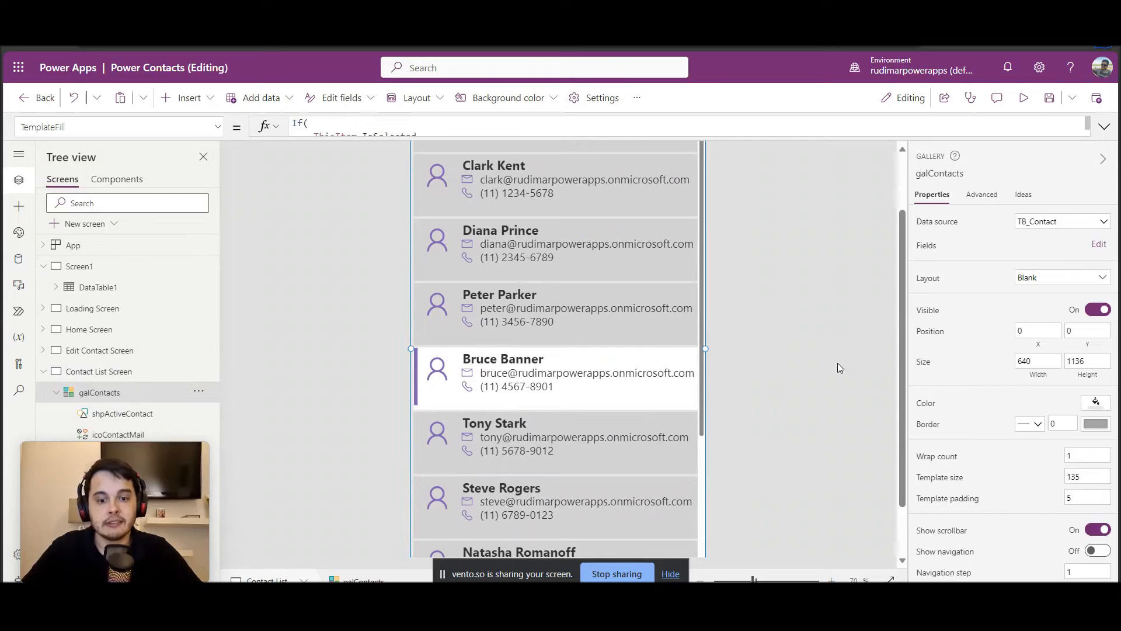
{"action": "scroll", "scroll_direction": "down", "scroll_amount": 3}
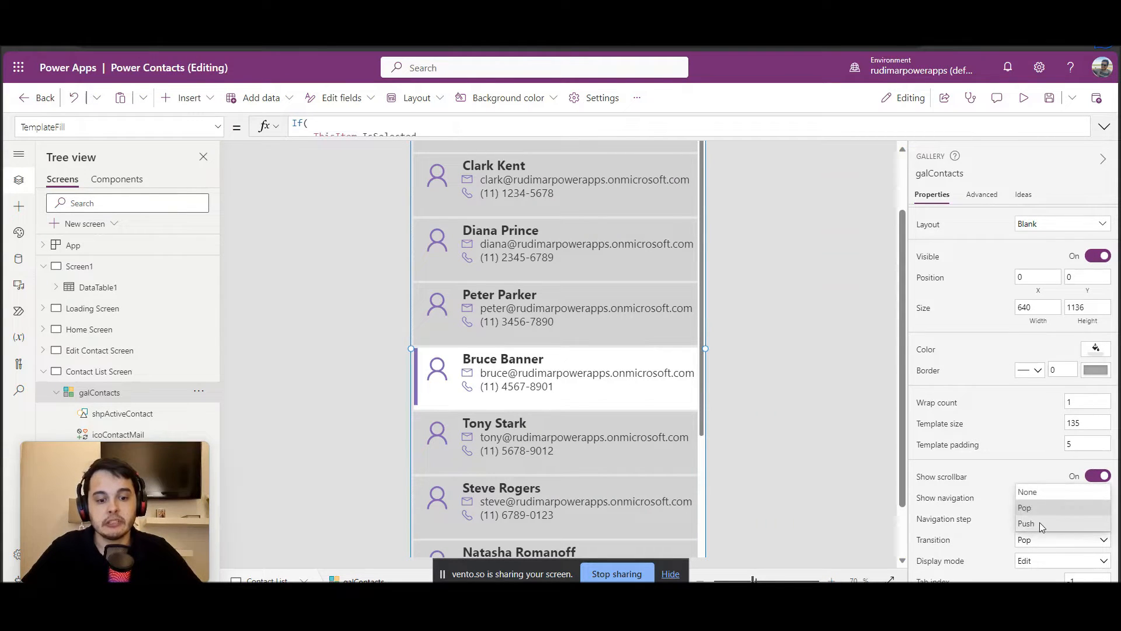
{"action": "left_click", "coordinate": [1026, 523]}
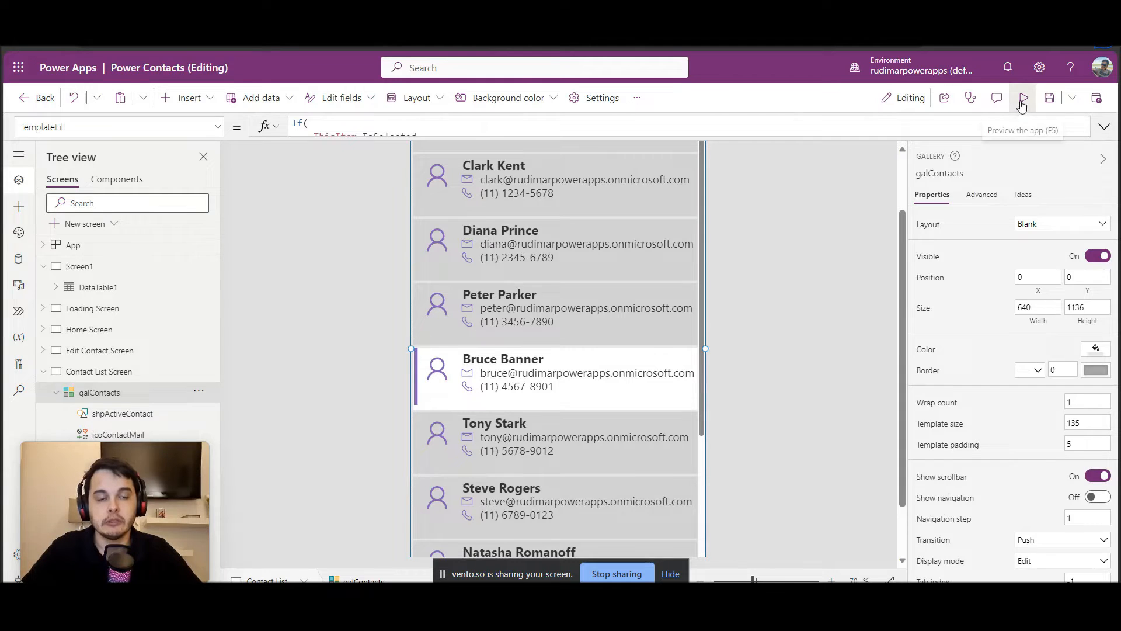
- Preview the Push transition by selecting Peter Parker, then return to the editor
{"action": "left_click", "coordinate": [1022, 98]}
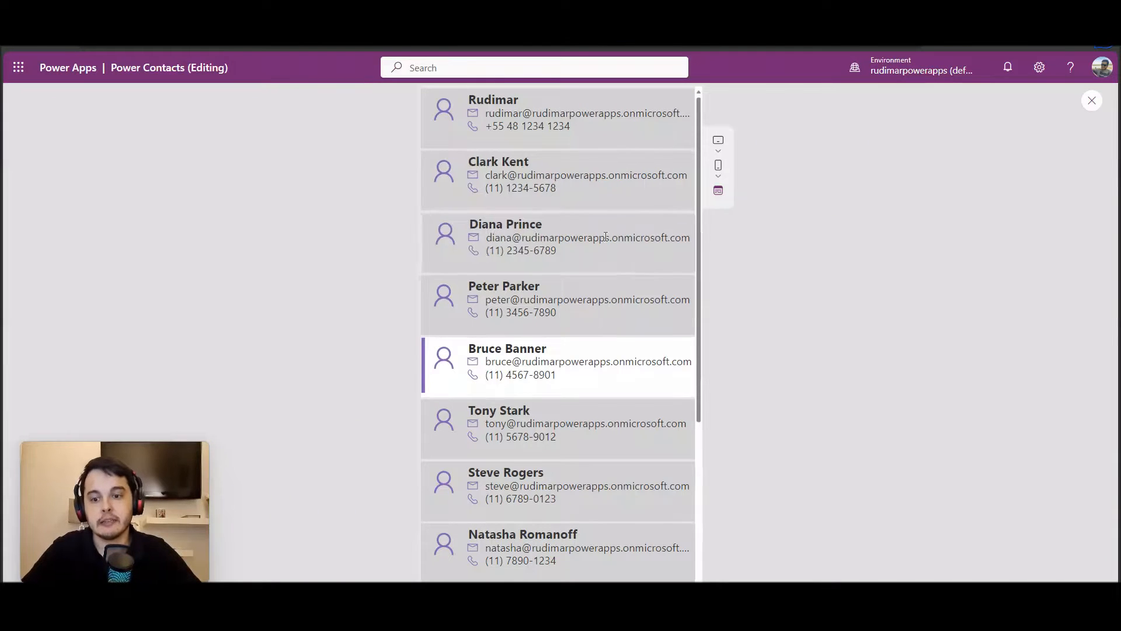
{"action": "left_click", "coordinate": [558, 238]}
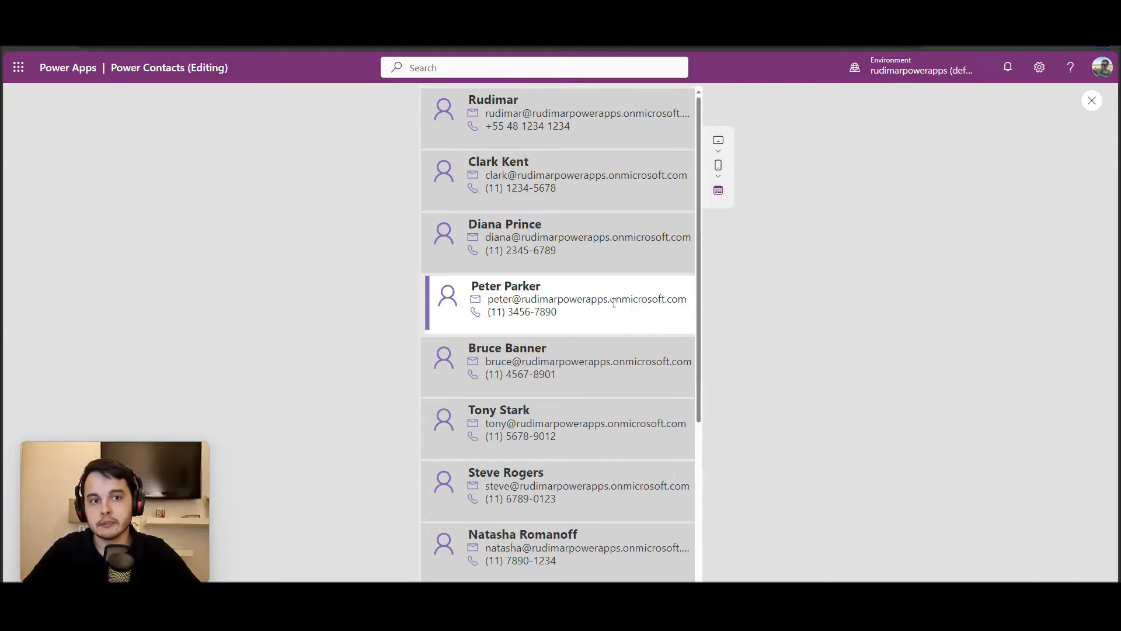
{"action": "mouse_move", "coordinate": [606, 295]}
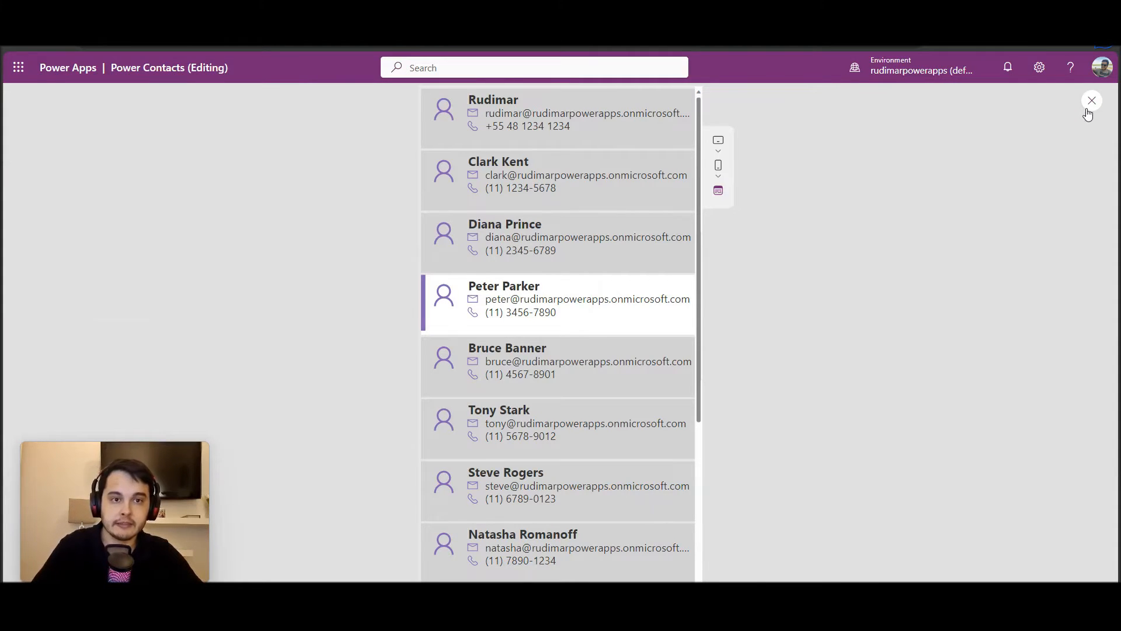
{"action": "left_click", "coordinate": [1092, 100]}
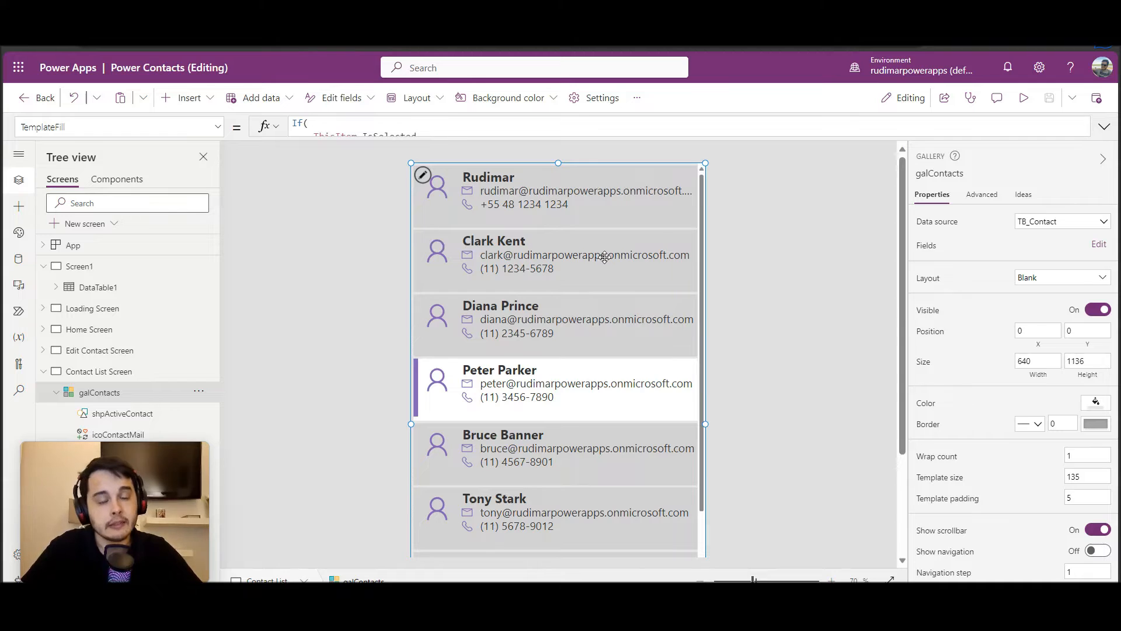
- Toggle the gallery's Show scrollbar property off, keeping Push as the transition
{"action": "scroll", "scroll_direction": "down", "scroll_amount": 3}
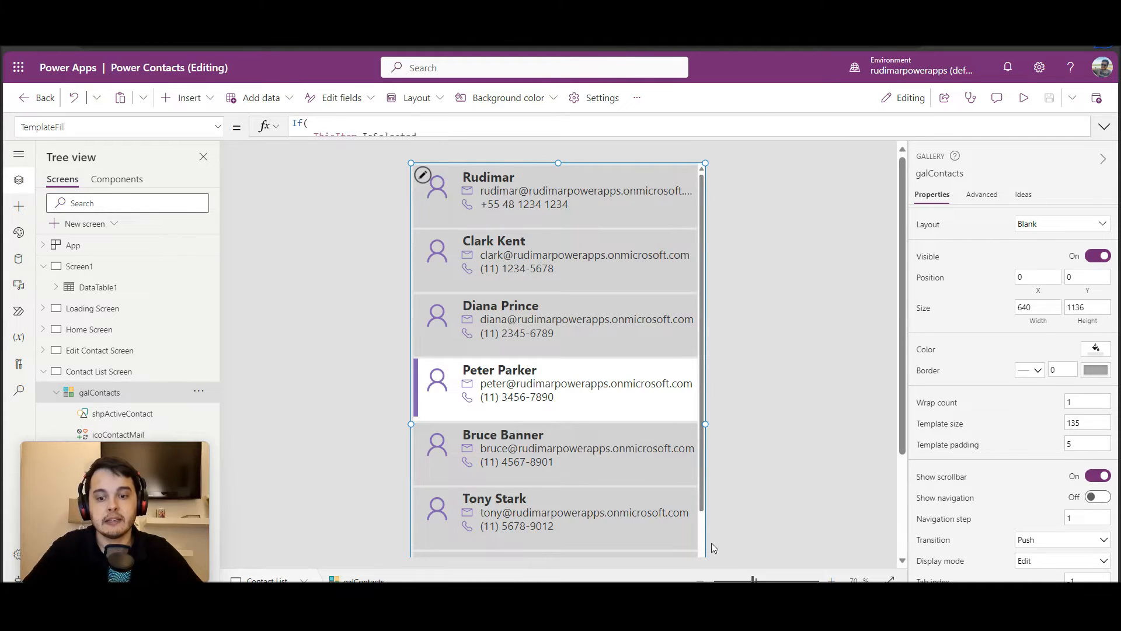
{"action": "mouse_move", "coordinate": [729, 387]}
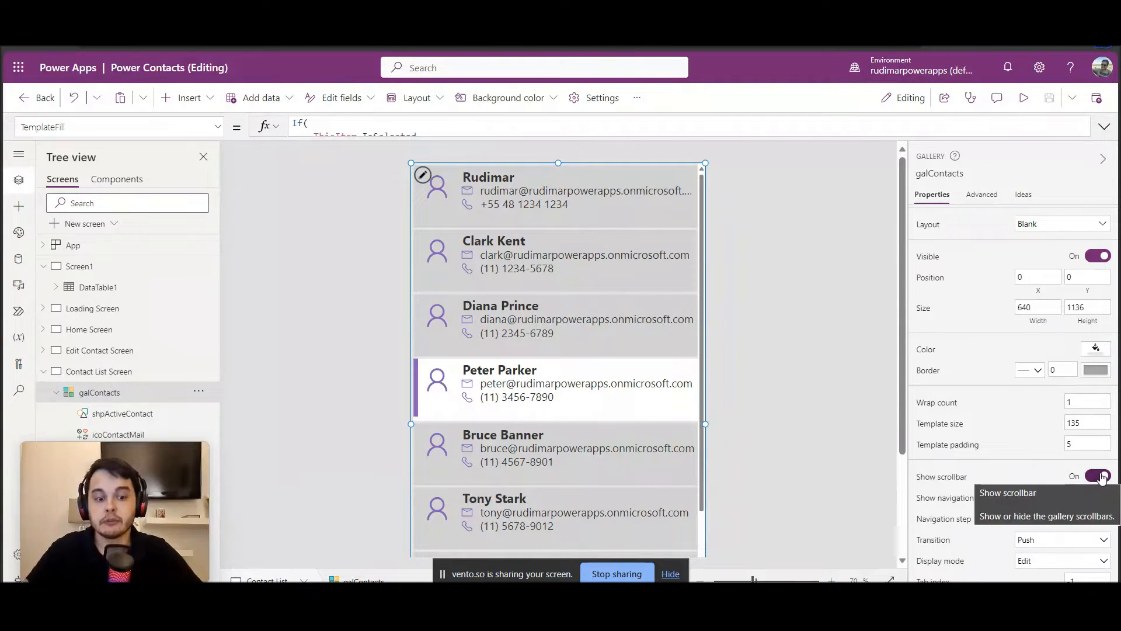
{"action": "left_click", "coordinate": [1097, 476]}
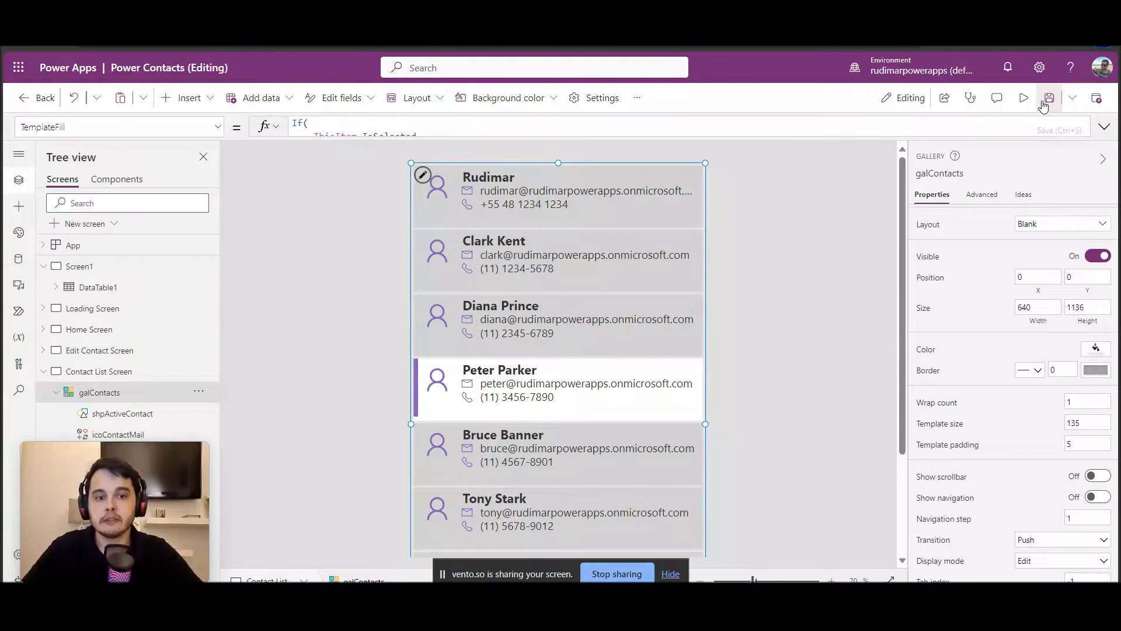
{"action": "left_click", "coordinate": [1024, 98]}
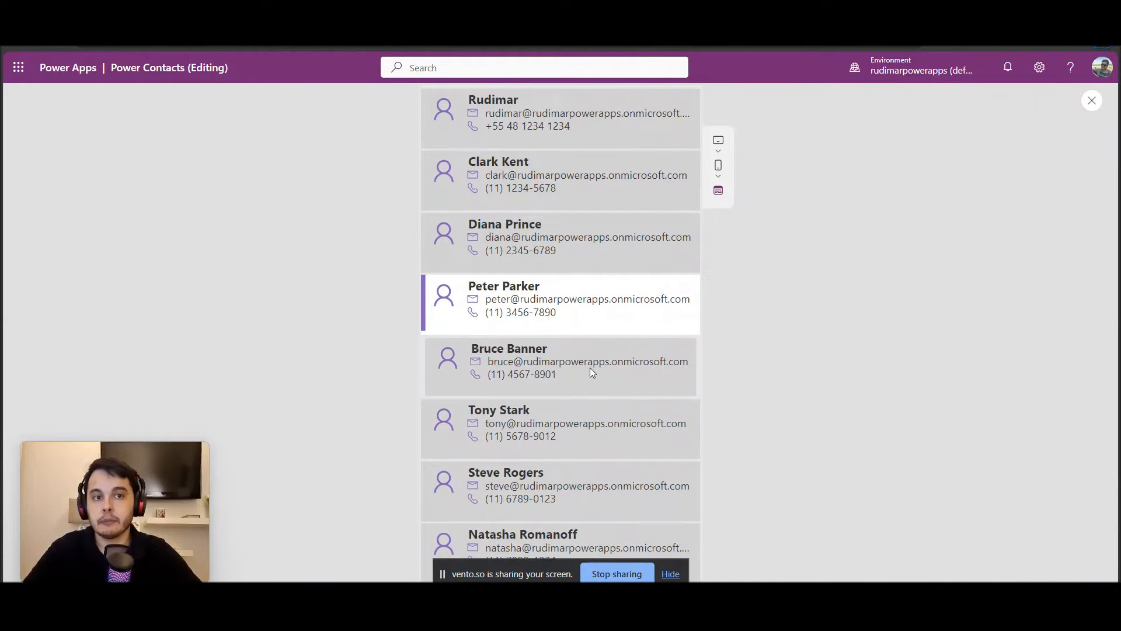
{"action": "scroll", "scroll_direction": "down", "scroll_amount": 3}
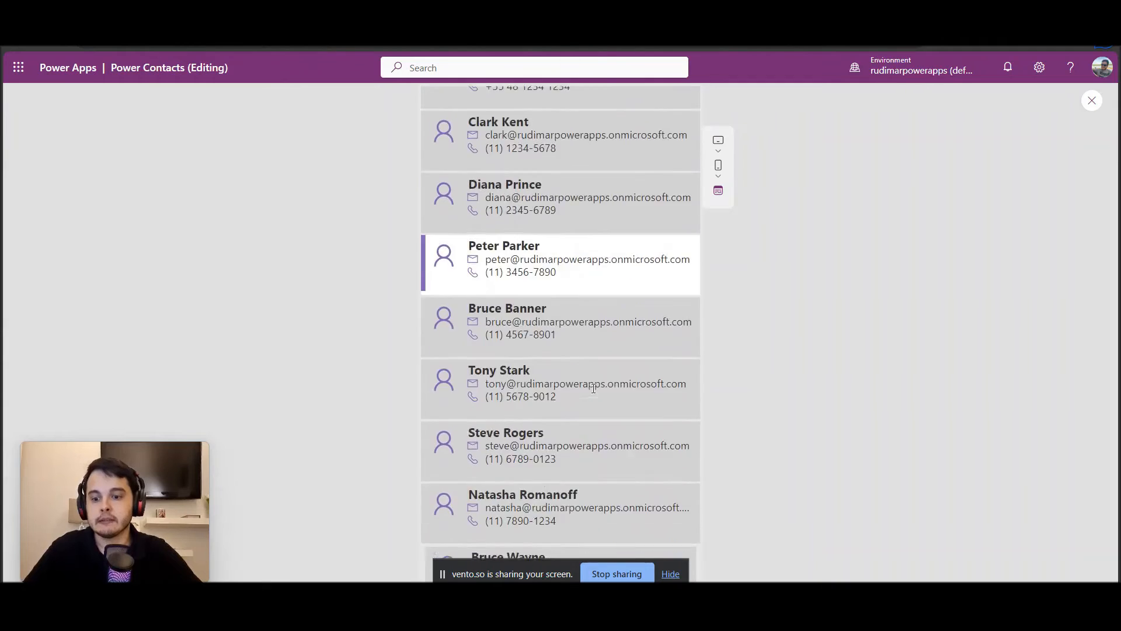
{"action": "scroll", "scroll_direction": "down", "scroll_amount": 3}
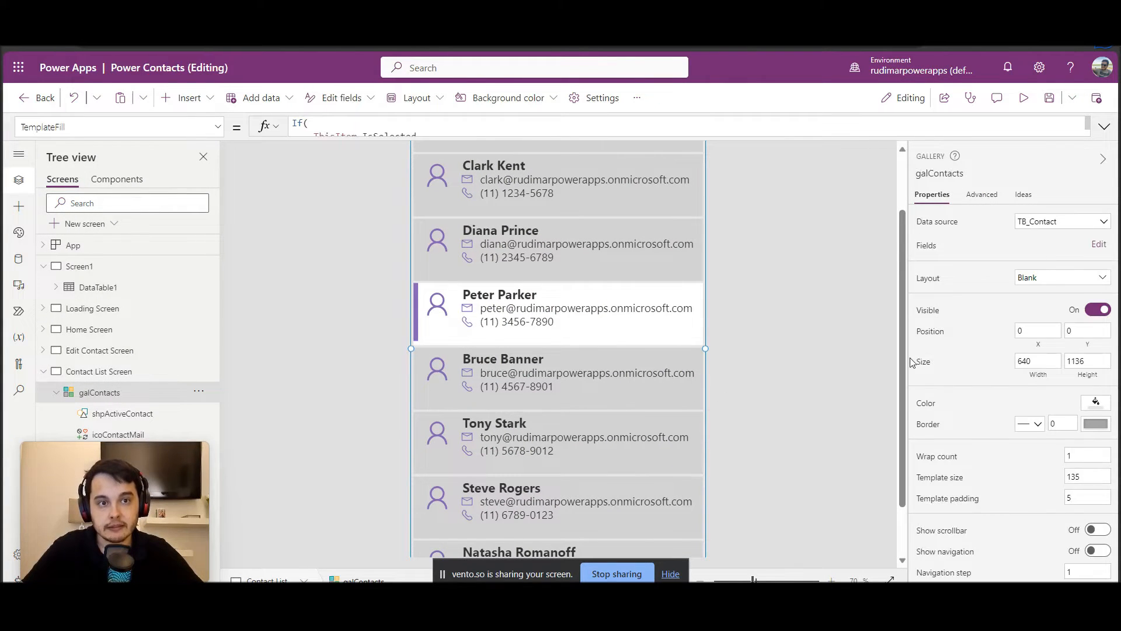
- Turn Show navigation on for the gallery and run the preview to try it
{"action": "scroll", "scroll_direction": "down", "scroll_amount": 3}
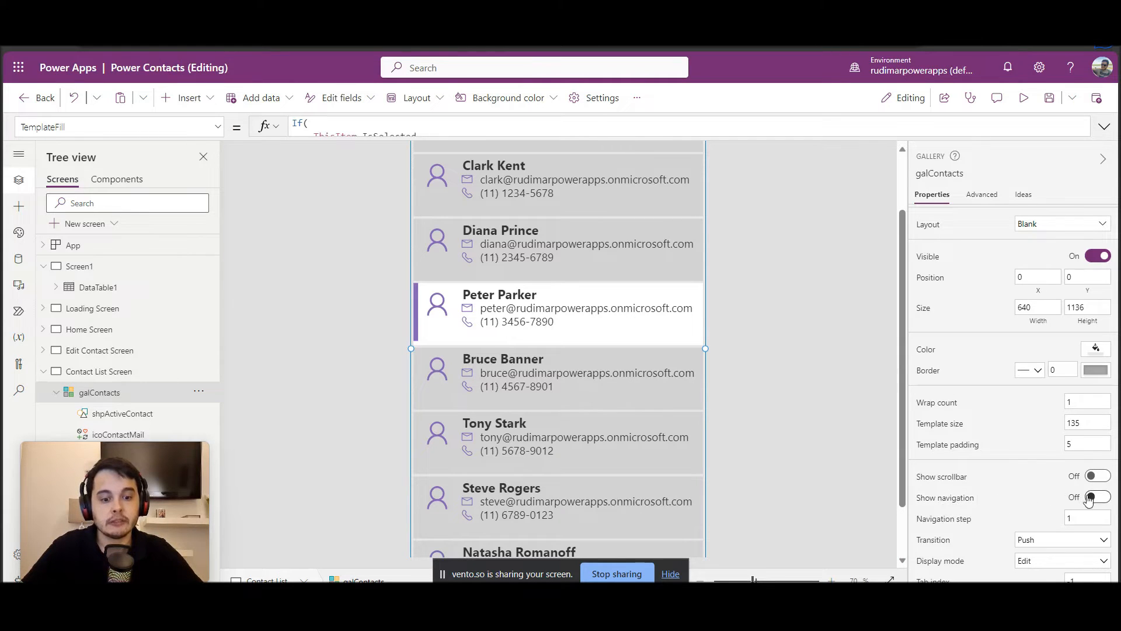
{"action": "mouse_move", "coordinate": [1094, 497]}
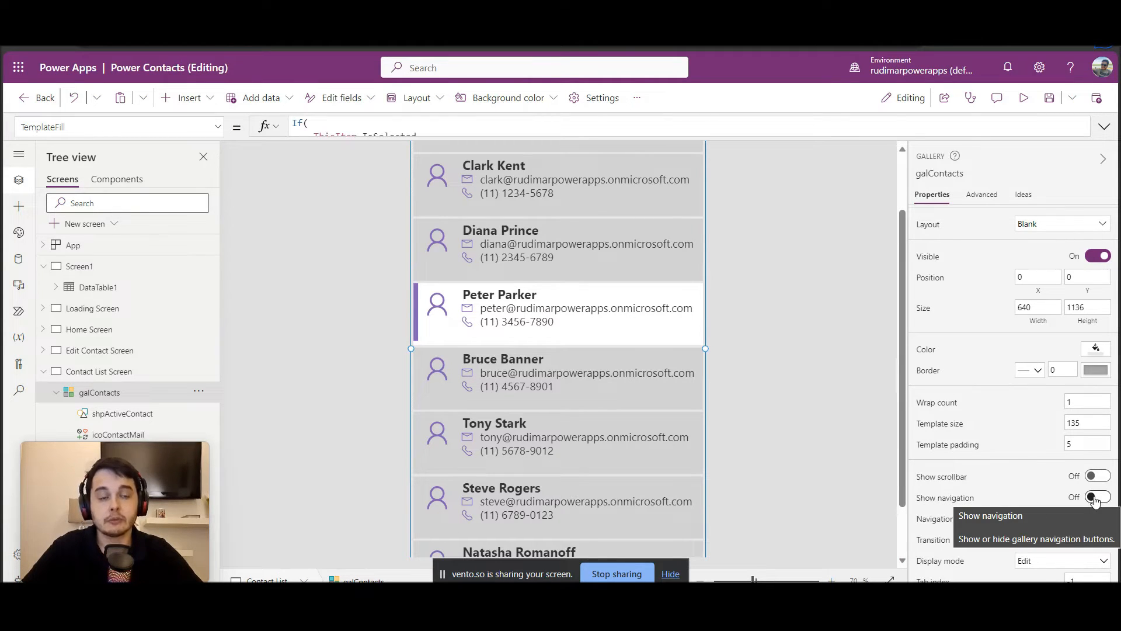
{"action": "left_click", "coordinate": [1096, 498]}
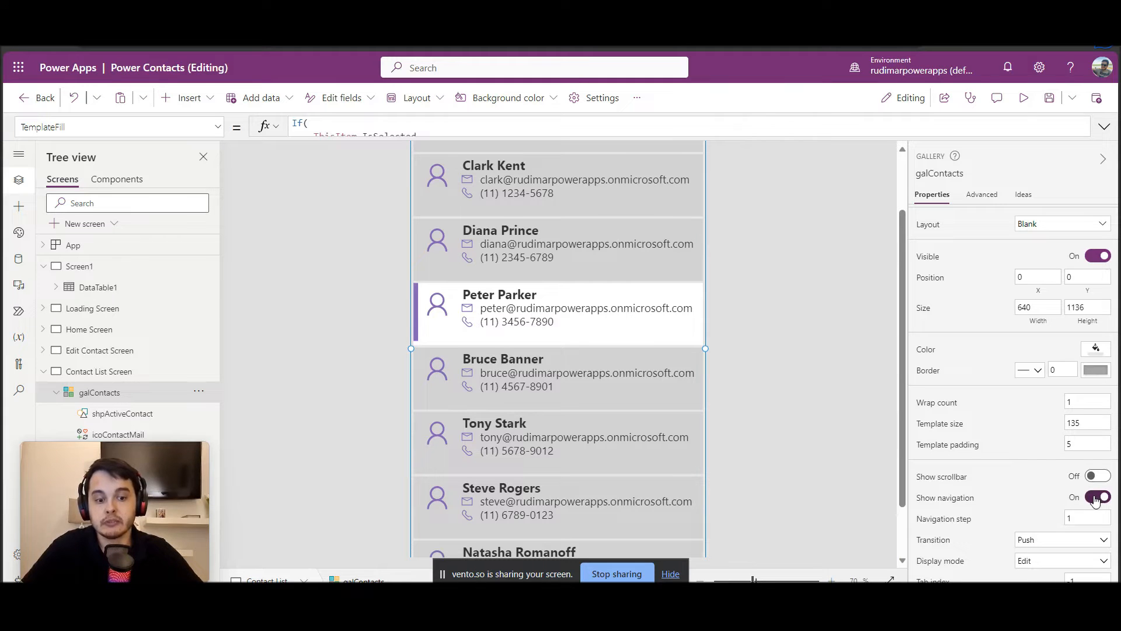
{"action": "left_click", "coordinate": [1023, 98]}
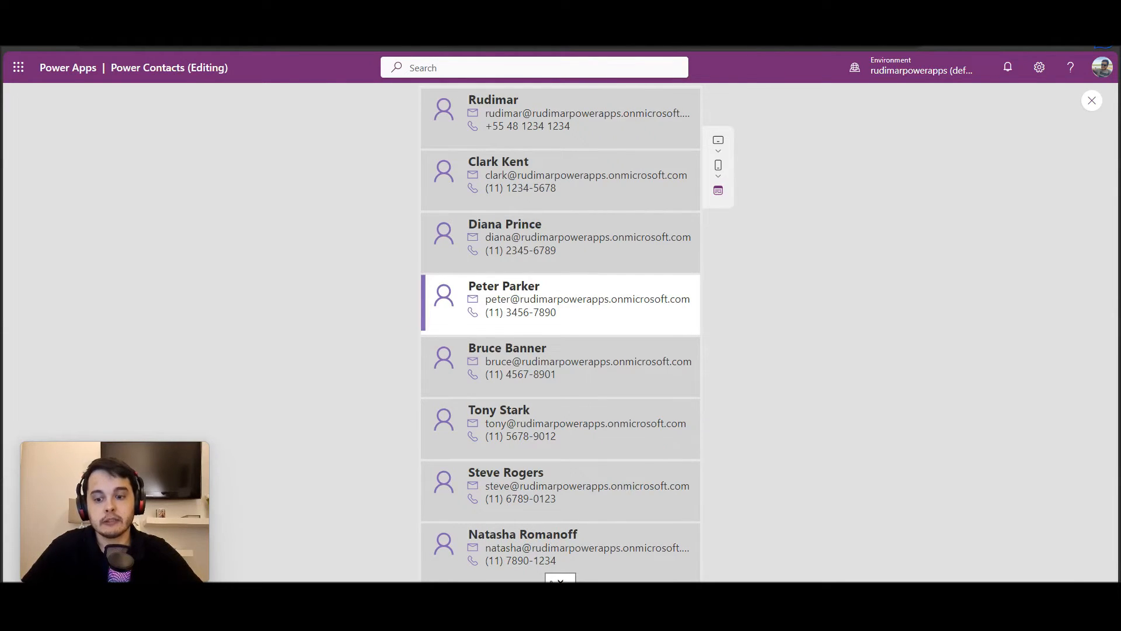
- Page through the contact list with the navigation buttons, then return to the editor
{"action": "scroll", "scroll_direction": "down", "scroll_amount": 3}
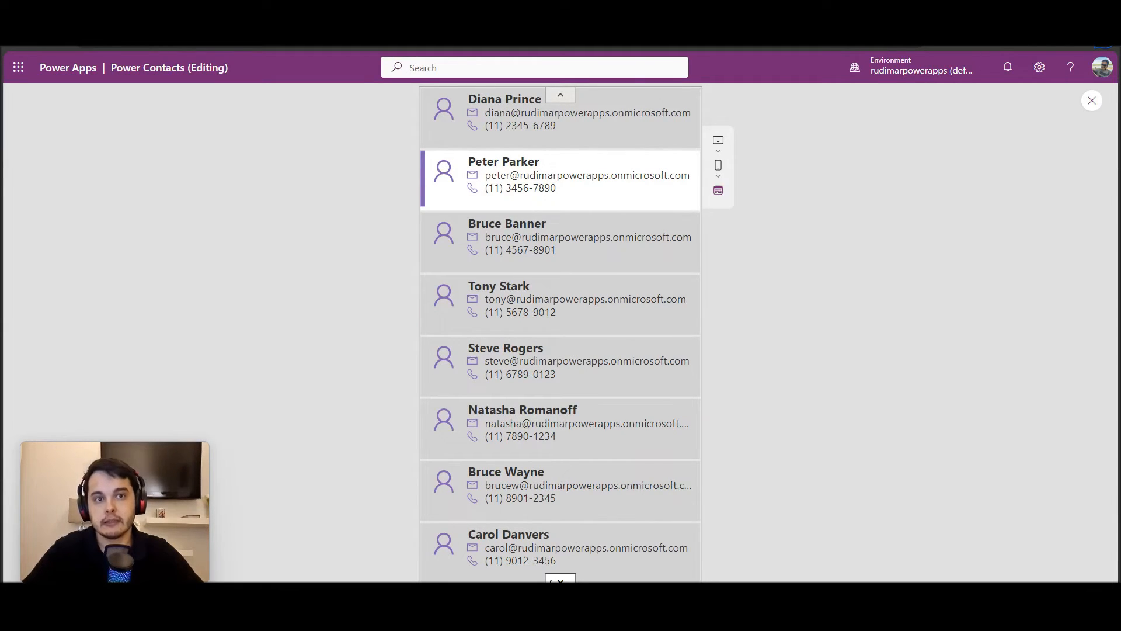
{"action": "scroll", "scroll_direction": "down", "scroll_amount": 3}
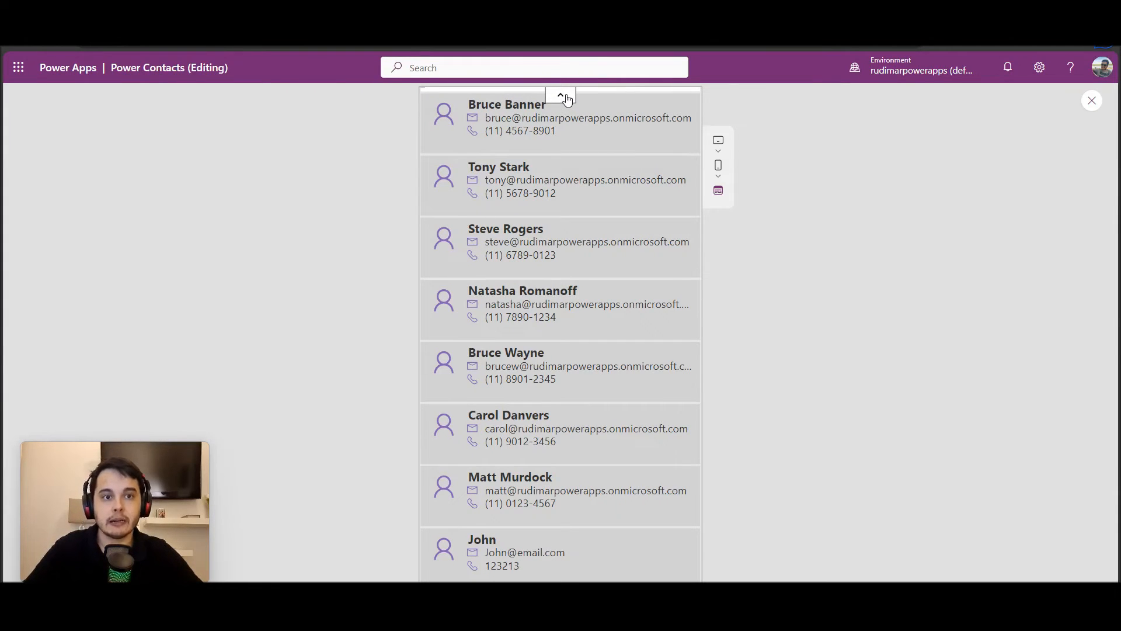
{"action": "mouse_move", "coordinate": [562, 222]}
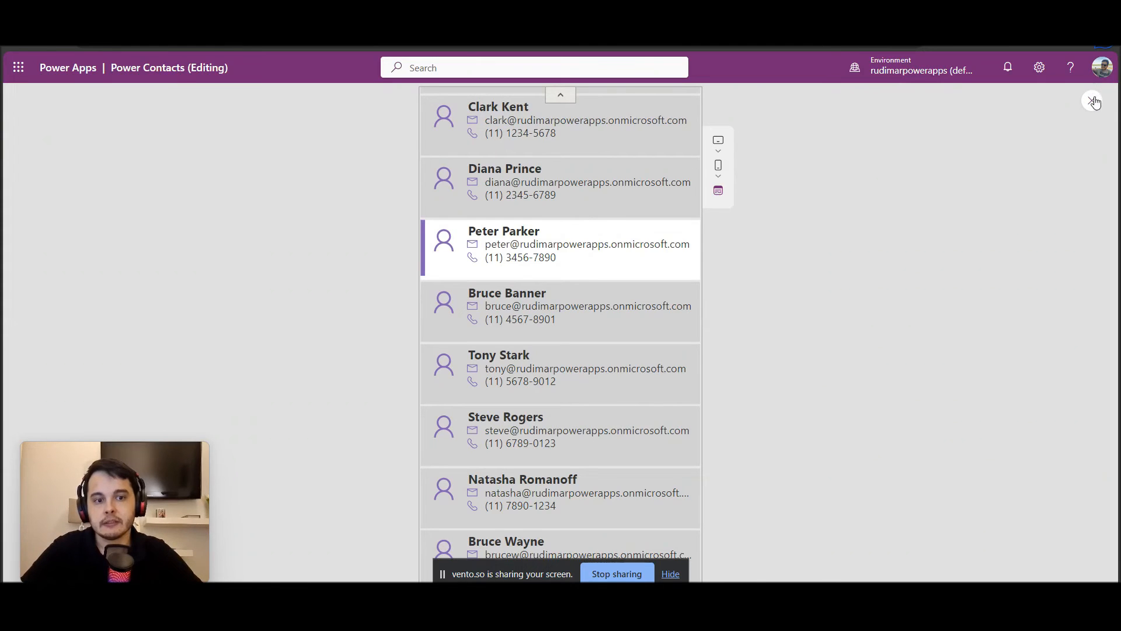
{"action": "left_click", "coordinate": [1095, 100]}
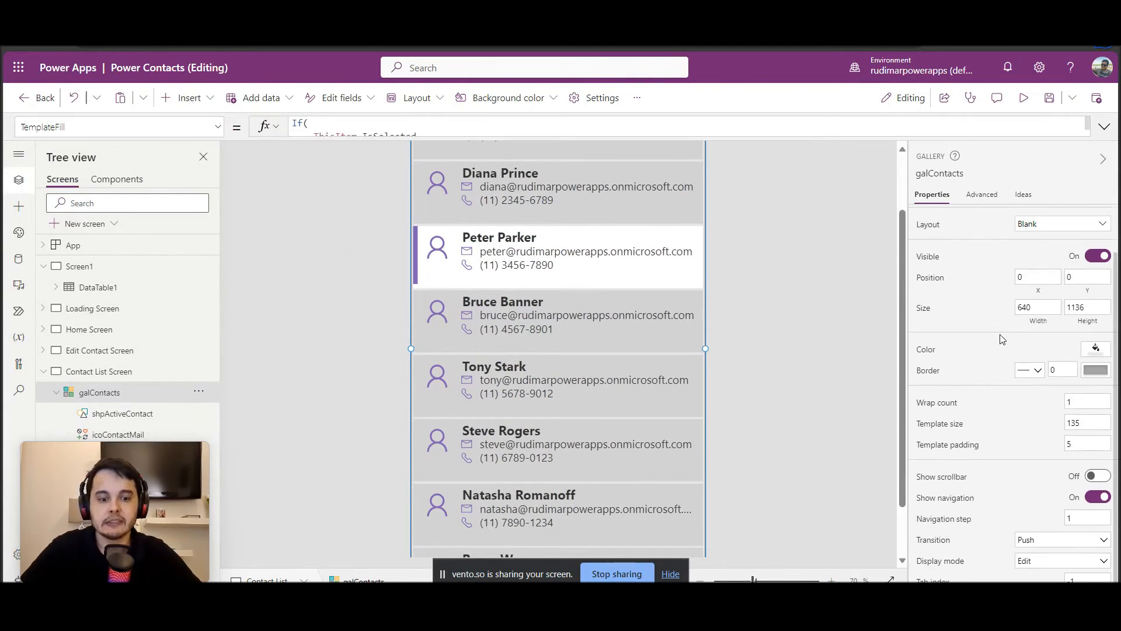
- Set Show navigation off and Show scrollbar on for the contacts gallery
{"action": "left_click", "coordinate": [1097, 497]}
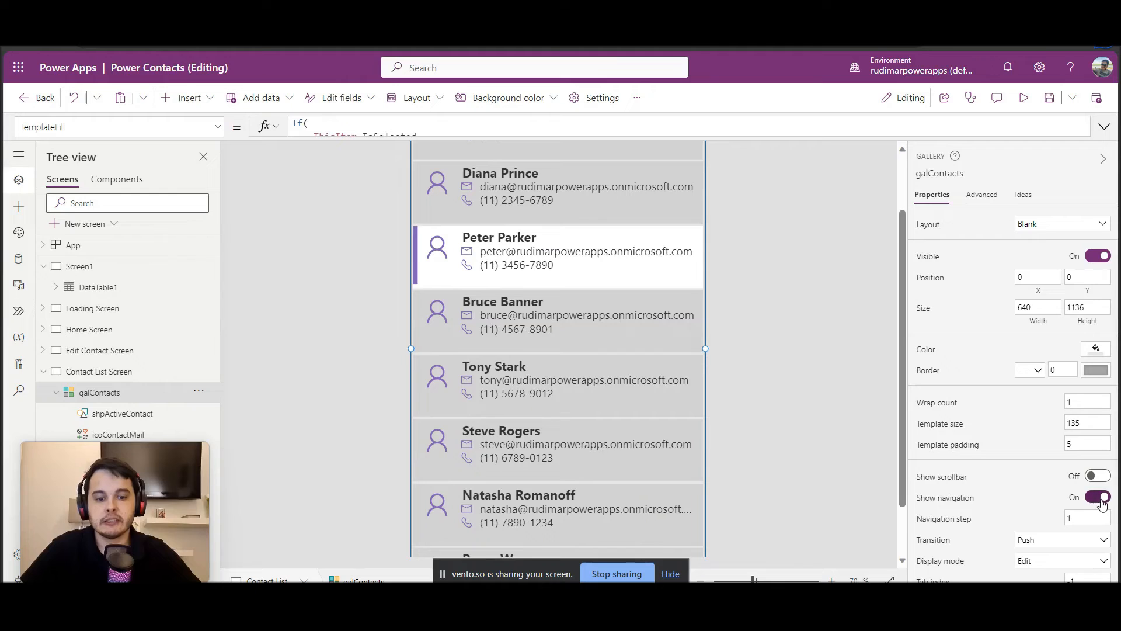
{"action": "left_click", "coordinate": [1096, 498]}
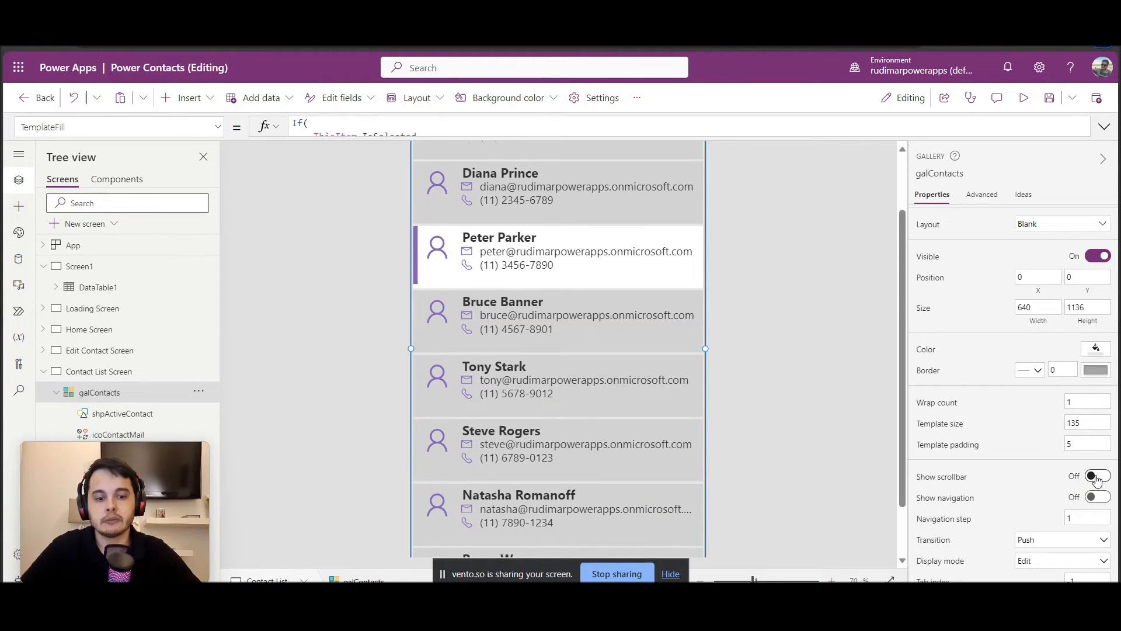
{"action": "left_click", "coordinate": [1095, 476]}
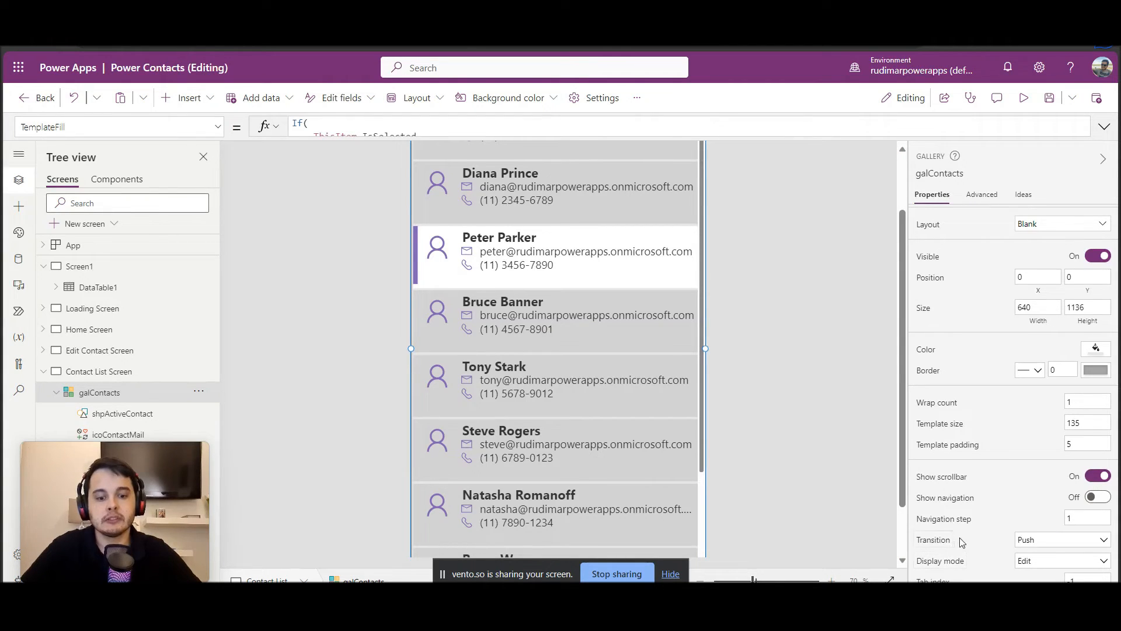
{"action": "mouse_move", "coordinate": [986, 544]}
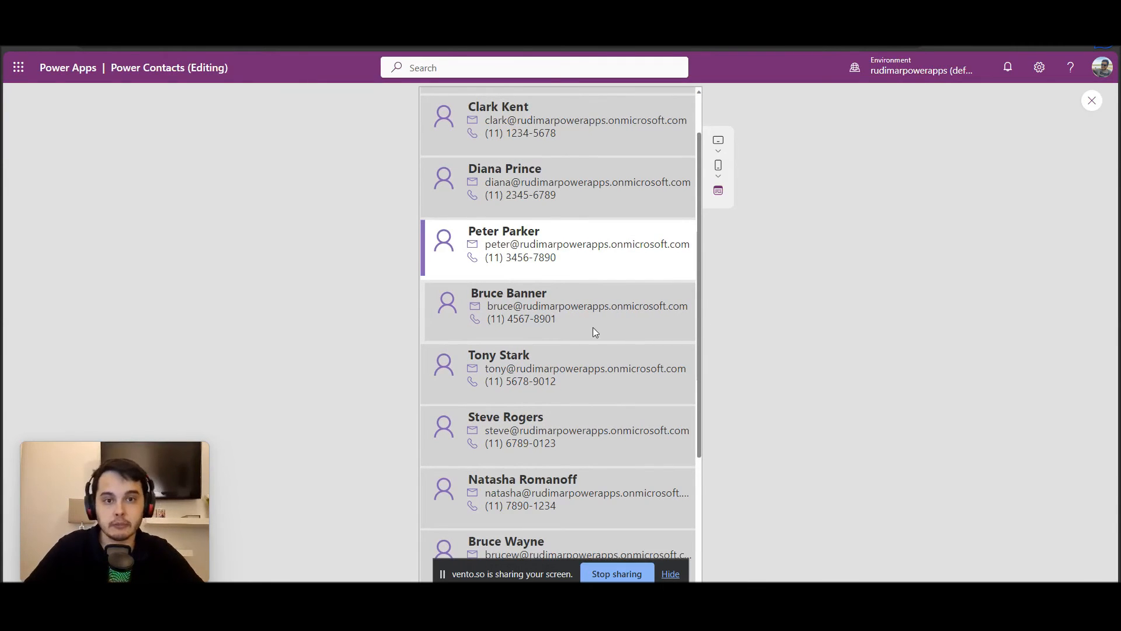
- Scroll the previewed contact list with its scrollbar, checking the Push hover effect
{"action": "scroll", "scroll_direction": "down", "scroll_amount": 3}
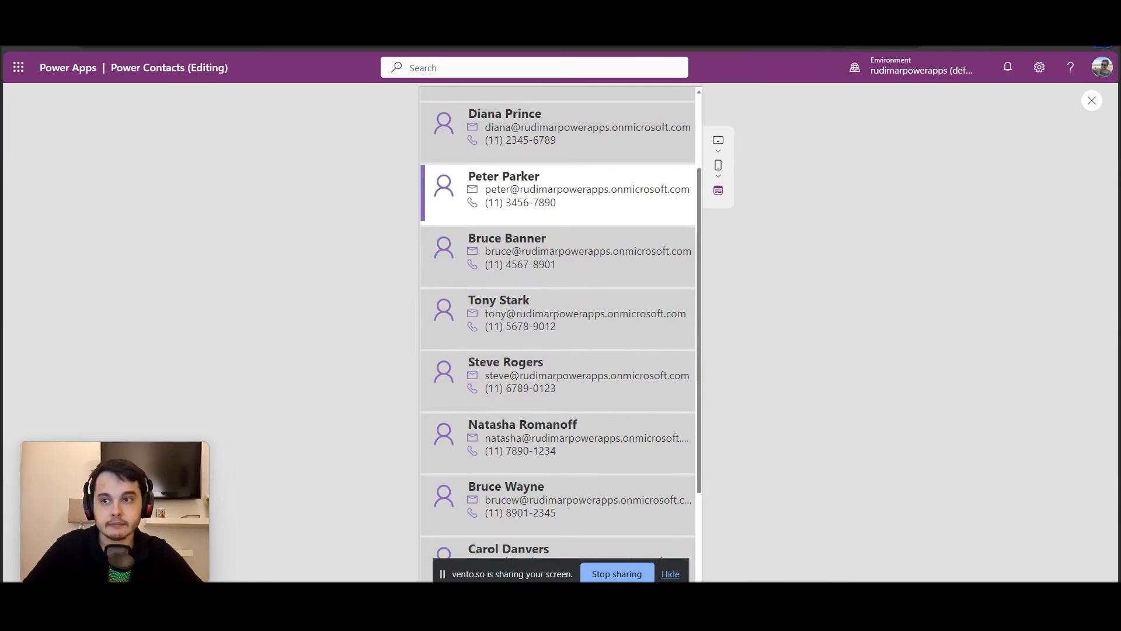